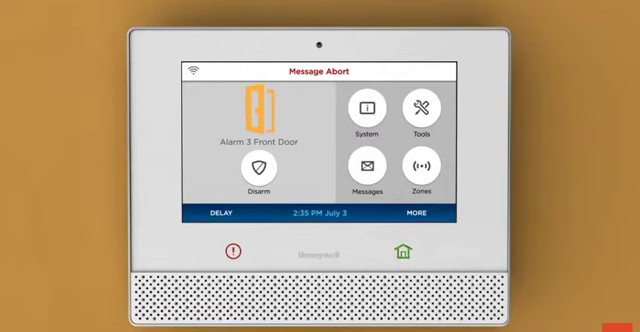
Bring up Disarm code entry for the Front Door alarm and begin entering the user code.
click(264, 172)
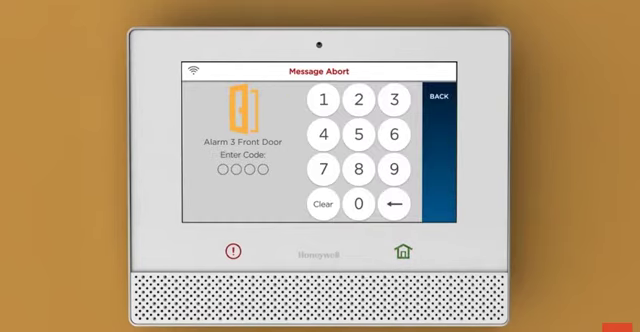
click(392, 100)
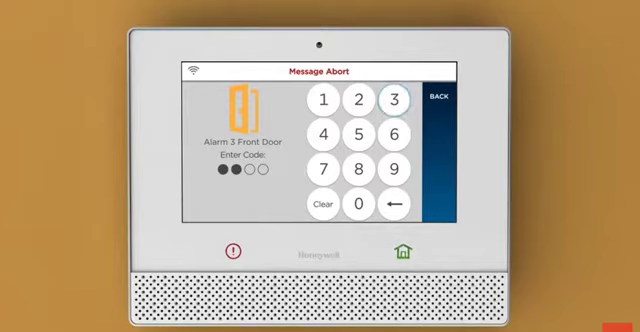